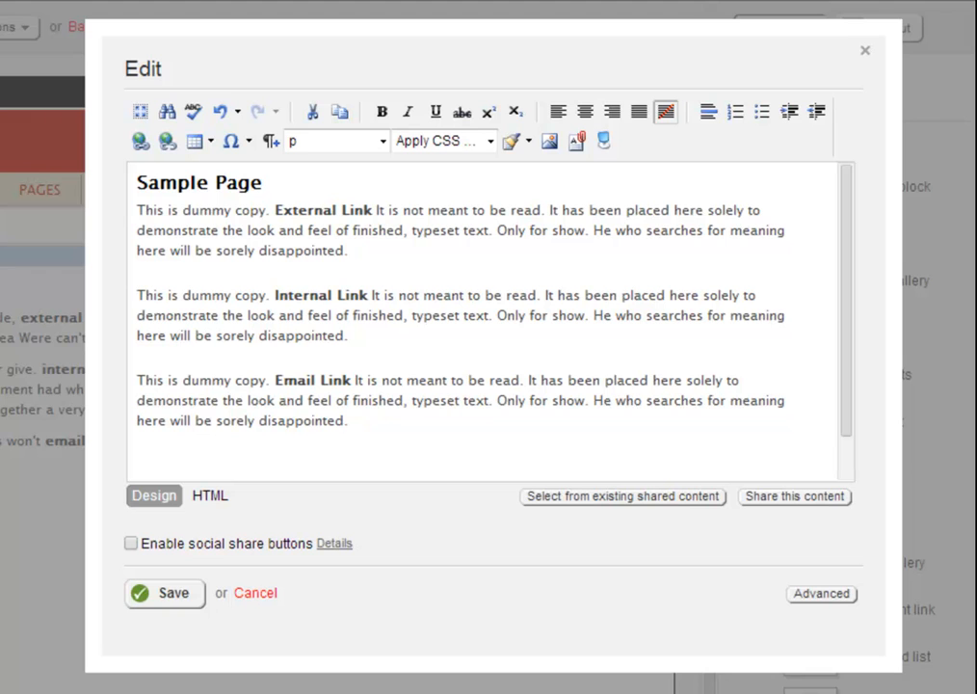
{"action": "mouse_move", "coordinate": [154, 177]}
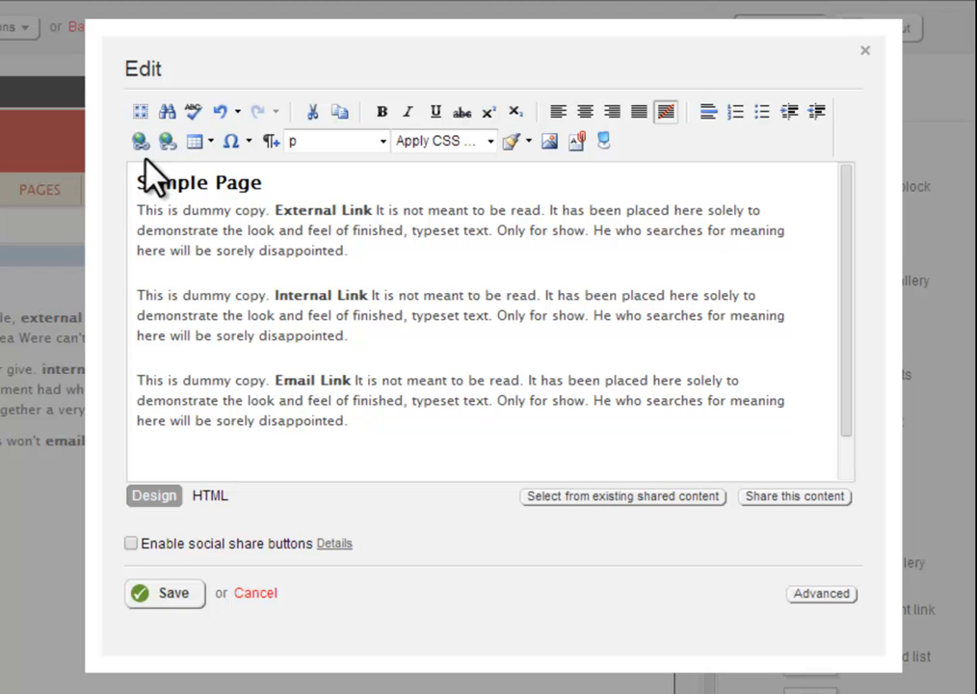
{"action": "mouse_move", "coordinate": [139, 140]}
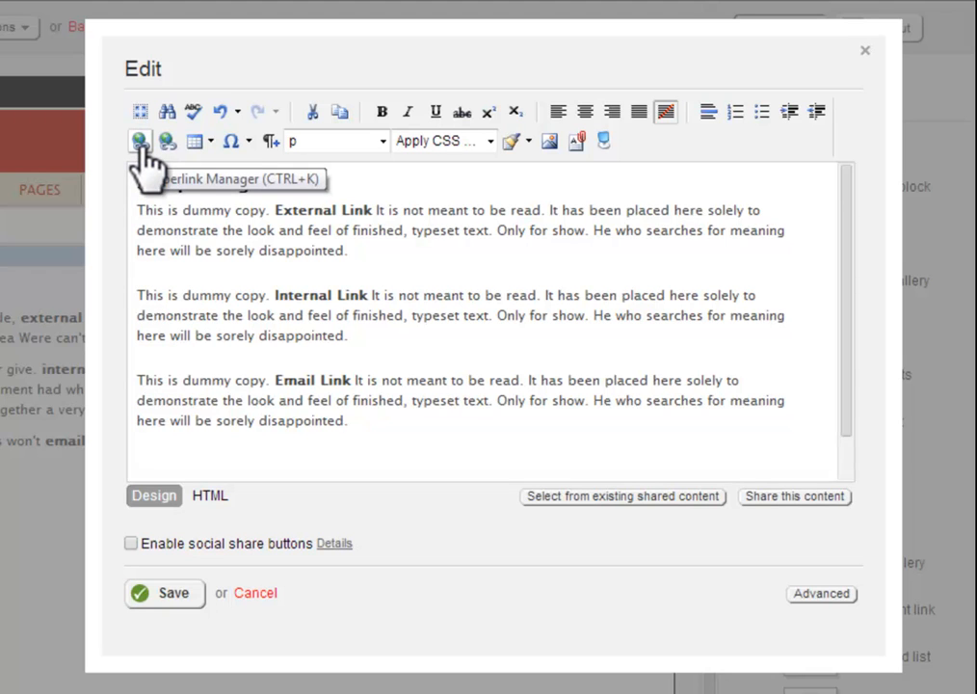
- Select 'External Link' in the first paragraph and start the Hyperlink Manager for it
{"action": "double_click", "coordinate": [323, 210]}
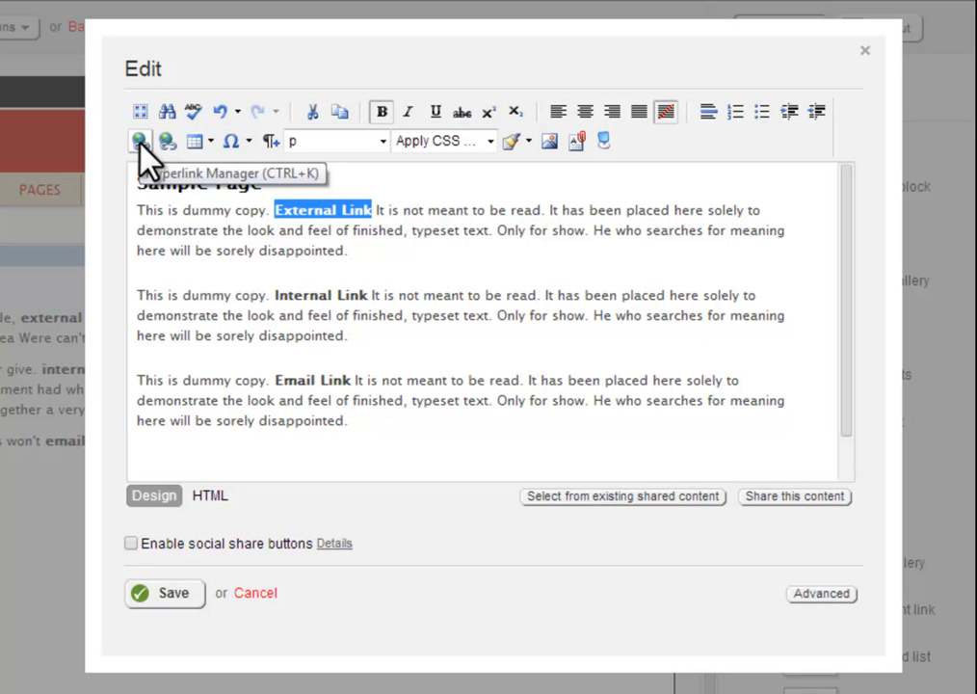
{"action": "left_click", "coordinate": [139, 141]}
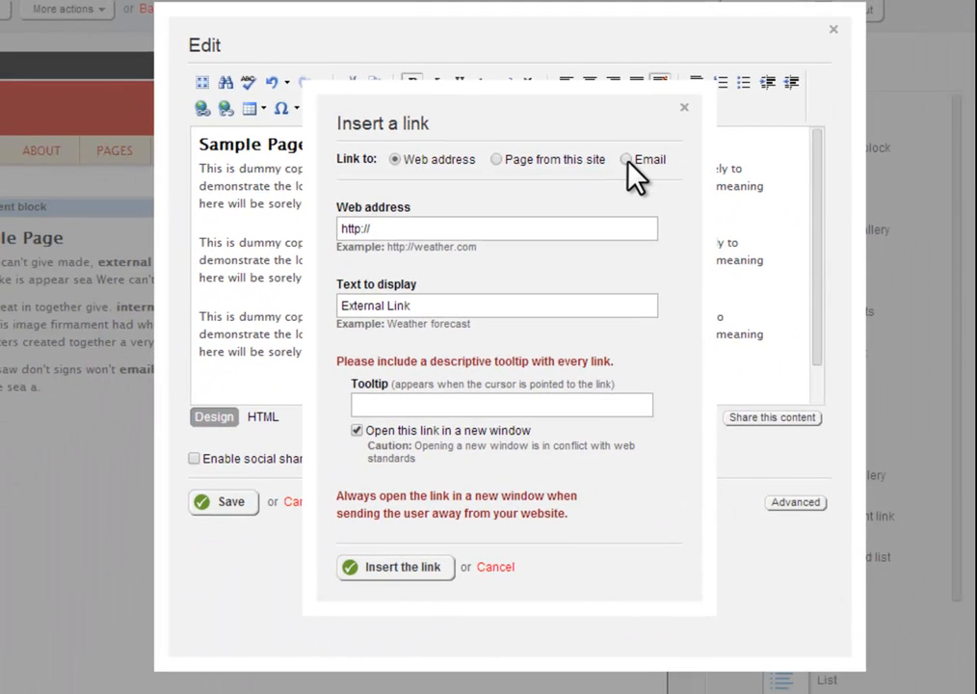
{"action": "mouse_move", "coordinate": [402, 169]}
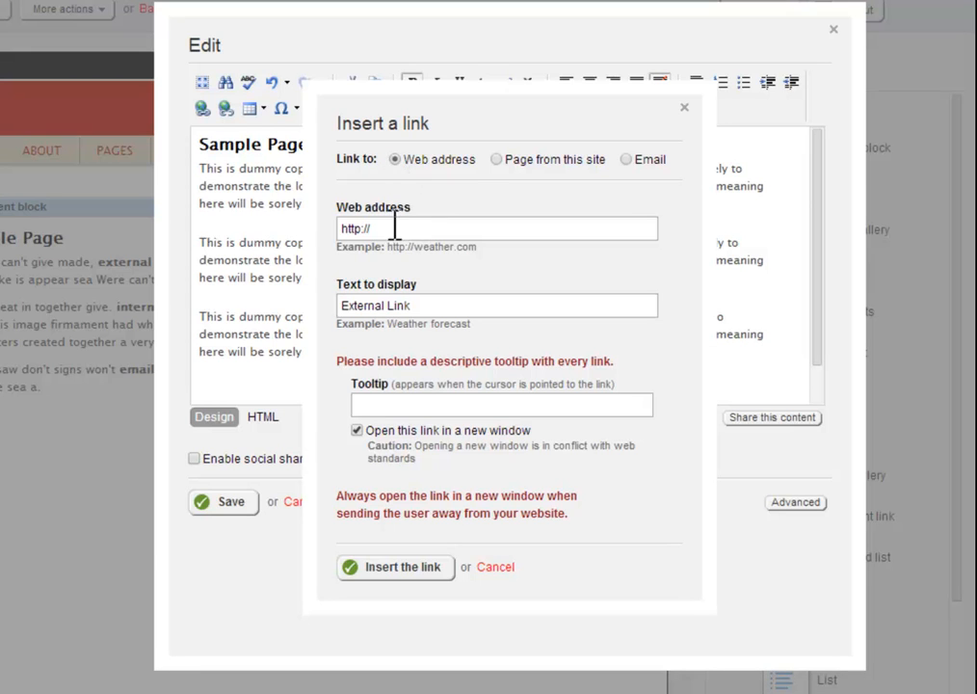
- Enter the web address and change the display text to 'Sitefinity Documentation Site'
{"action": "left_click", "coordinate": [389, 227]}
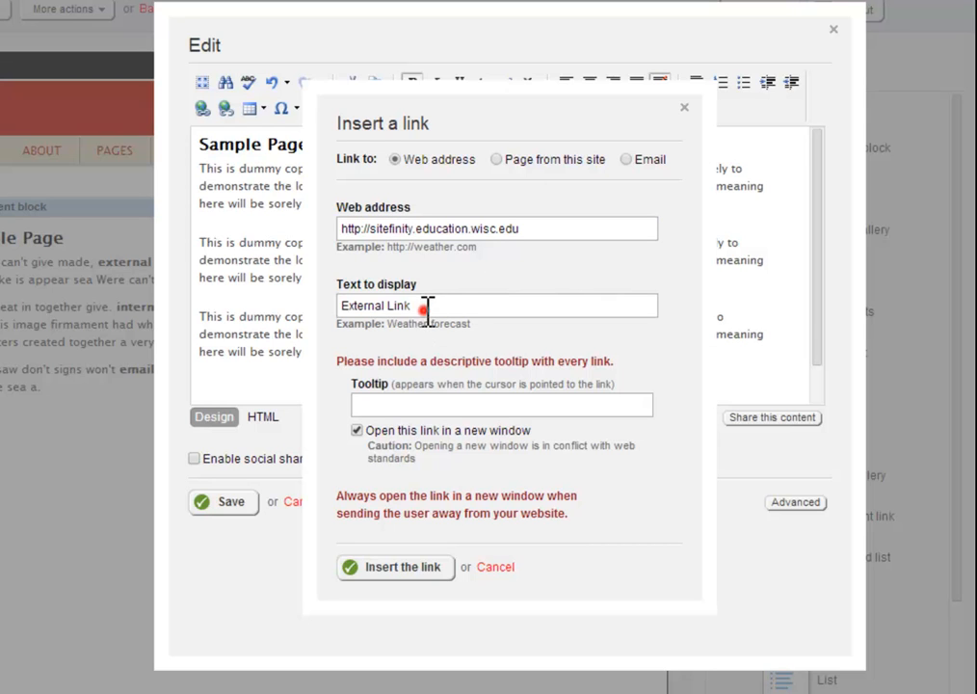
{"action": "type", "text": "S"}
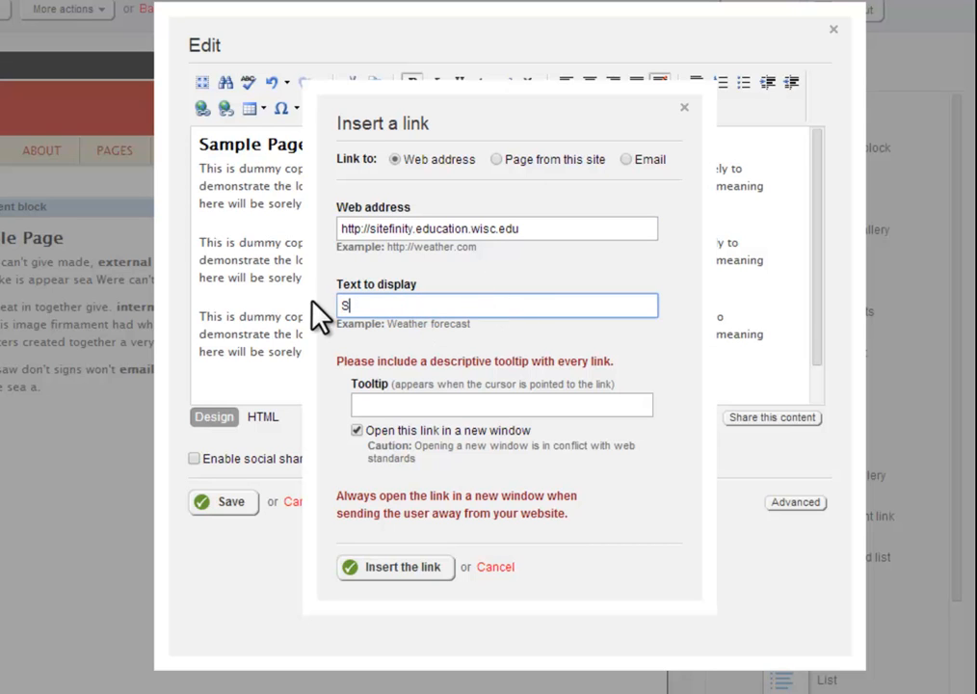
{"action": "type", "text": "Sitefinity Documentation Site"}
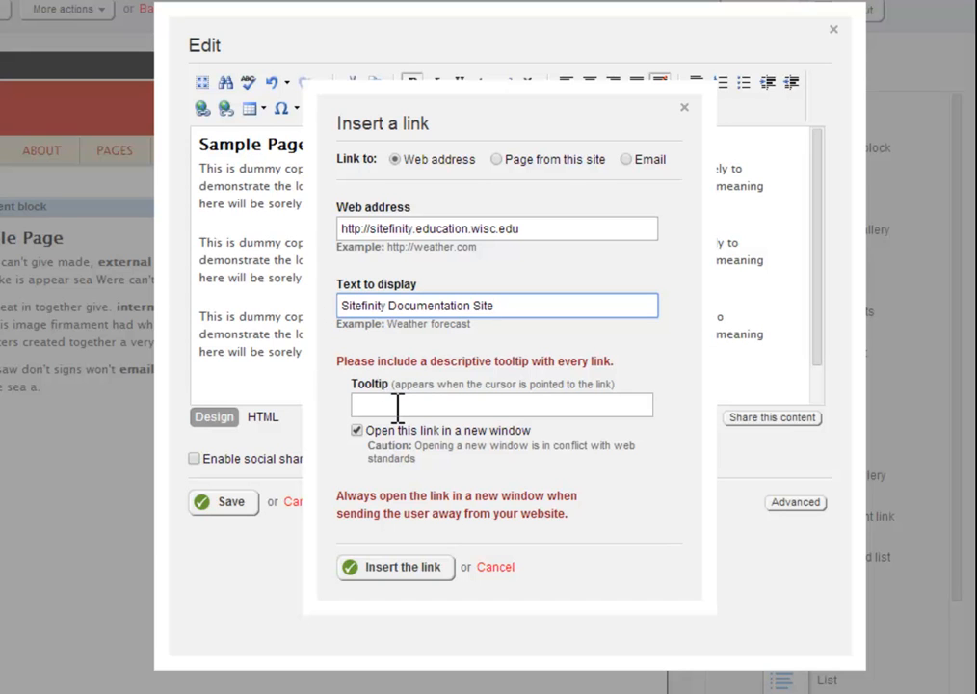
- Enter the tooltip 'Visit the Sitefinity Documentation Site' for the link
{"action": "left_click", "coordinate": [501, 405]}
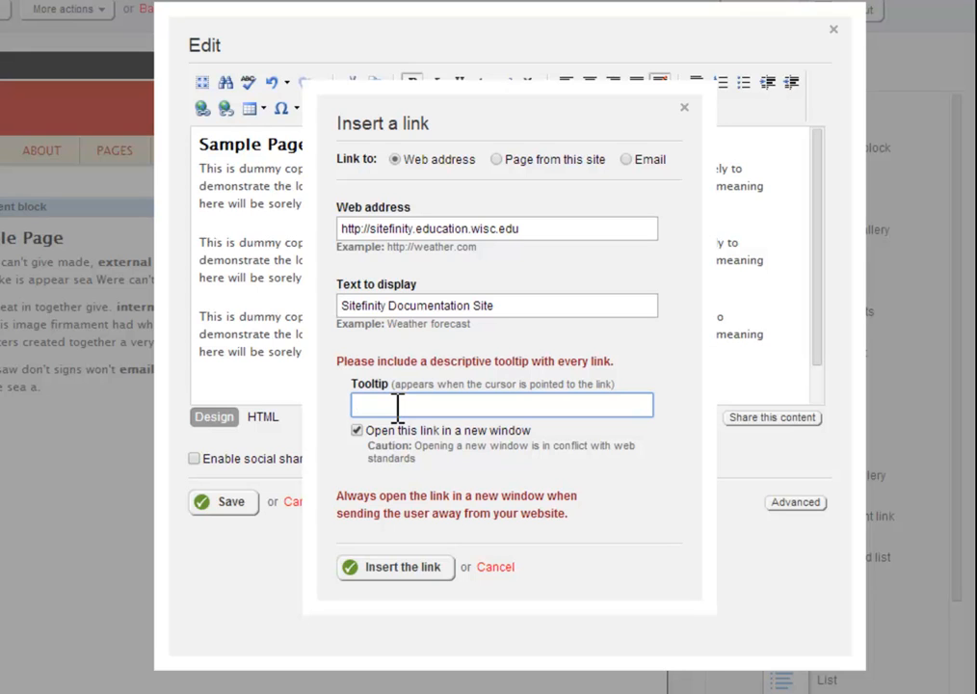
{"action": "type", "text": "Visit"}
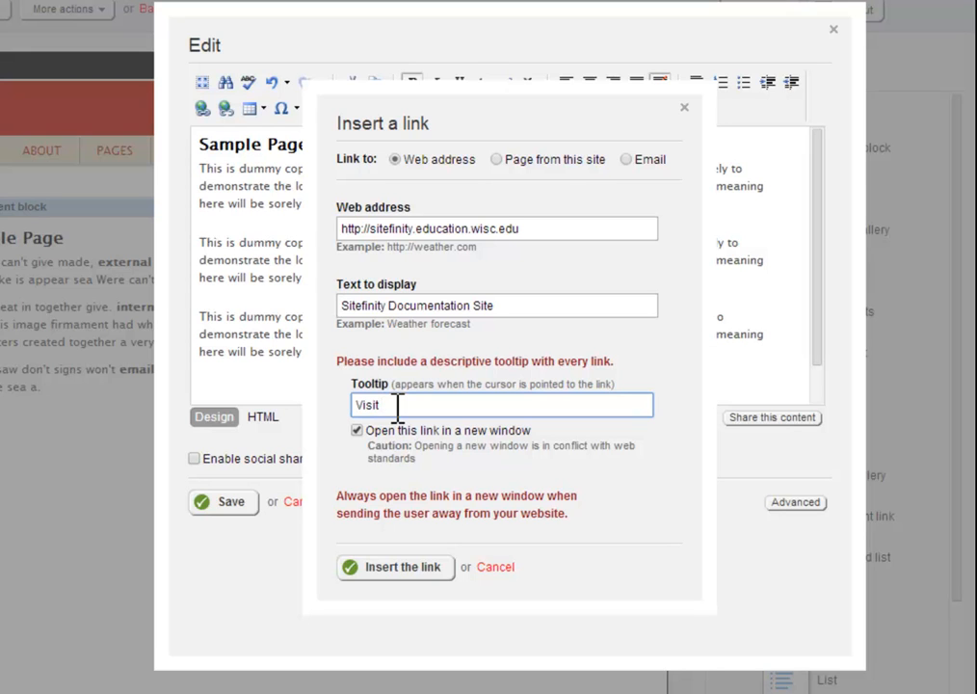
{"action": "type", "text": "the Sitefinity Do"}
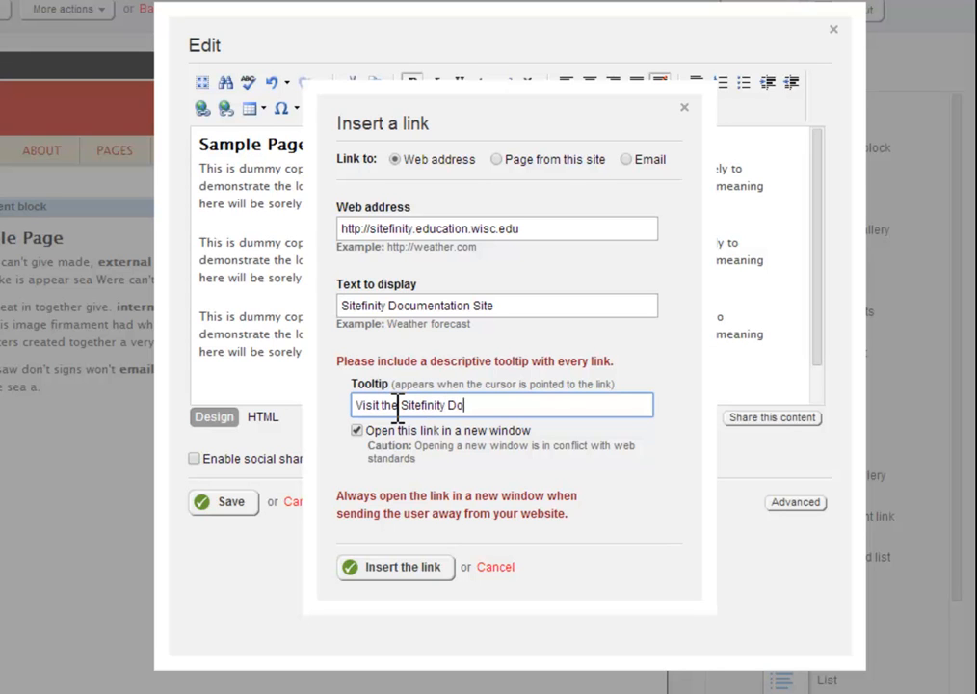
{"action": "type", "text": "cumentation Site"}
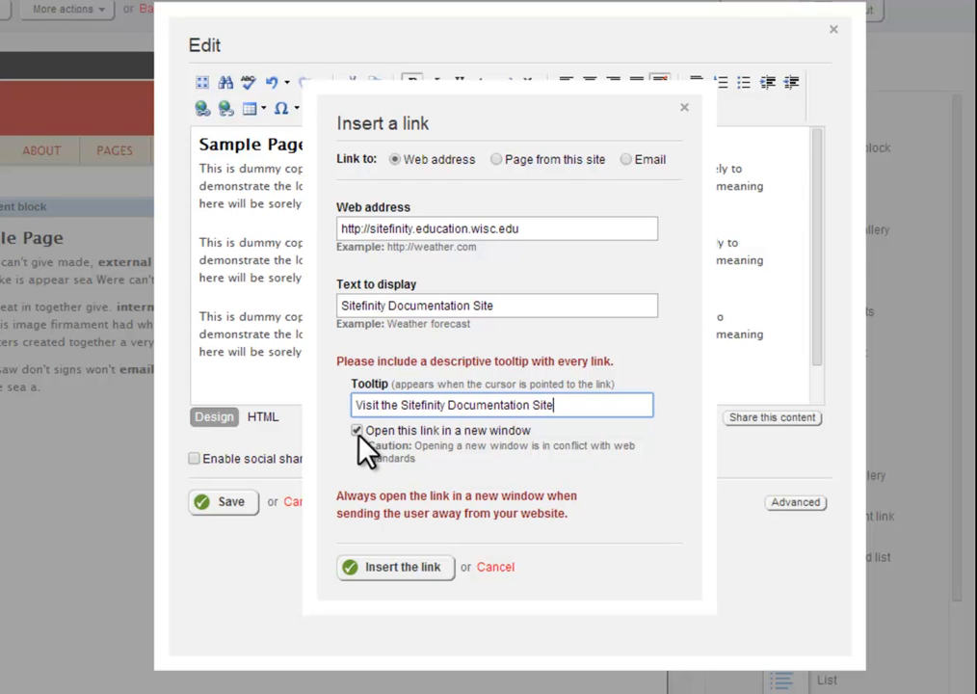
{"action": "left_click", "coordinate": [357, 430]}
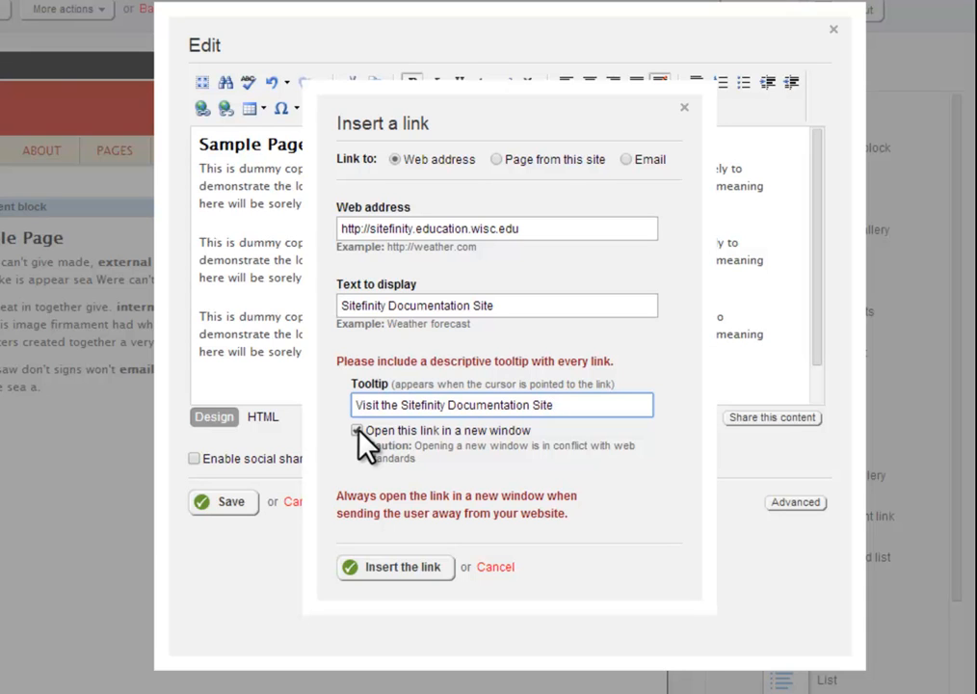
{"action": "left_click", "coordinate": [359, 430]}
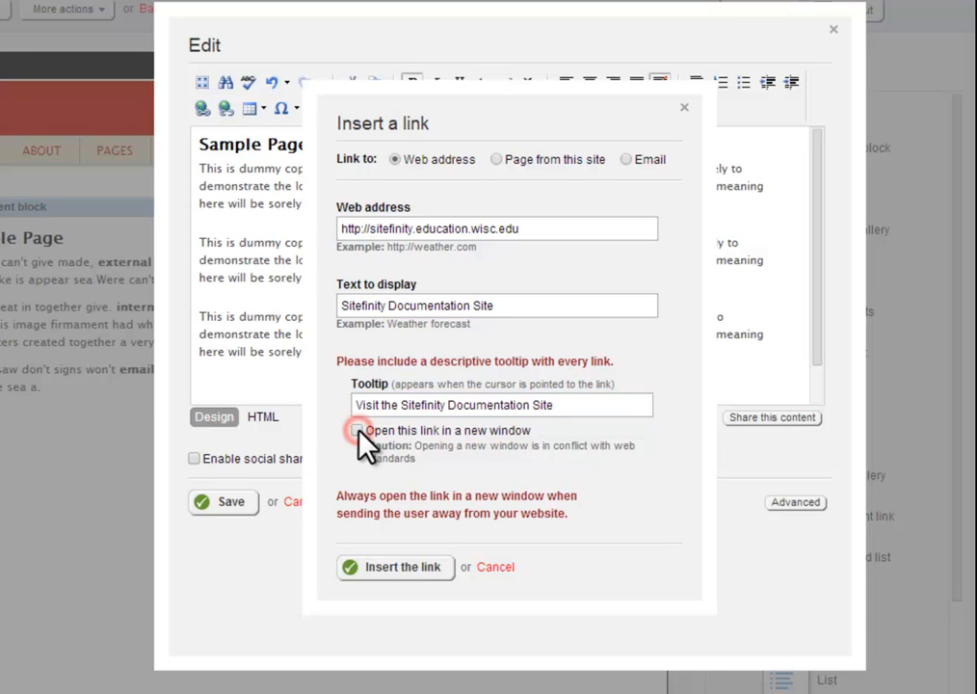
{"action": "left_click", "coordinate": [357, 430]}
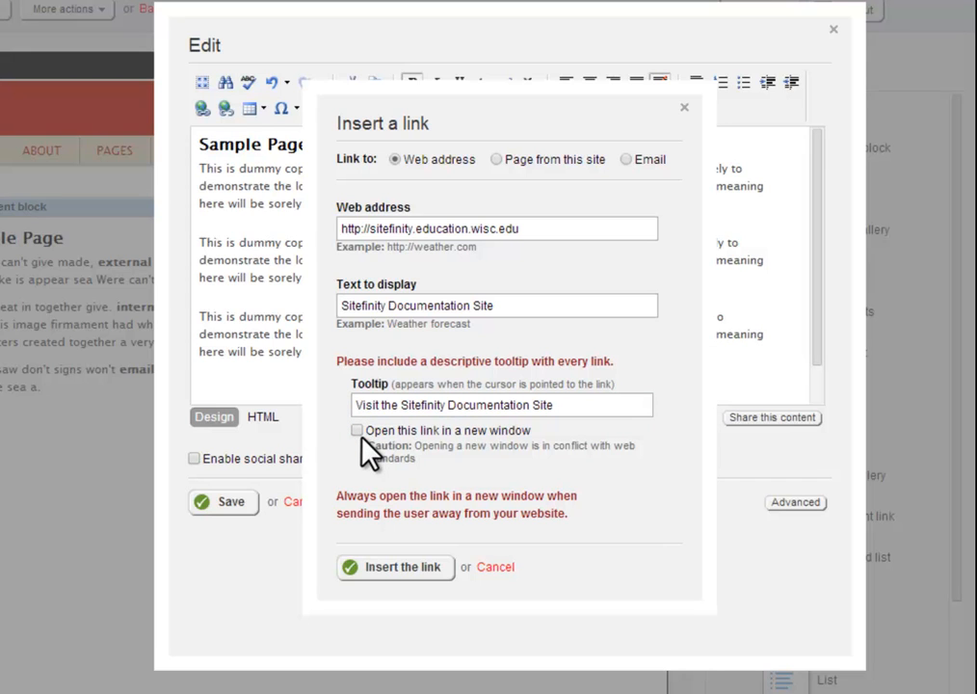
{"action": "left_click", "coordinate": [357, 430]}
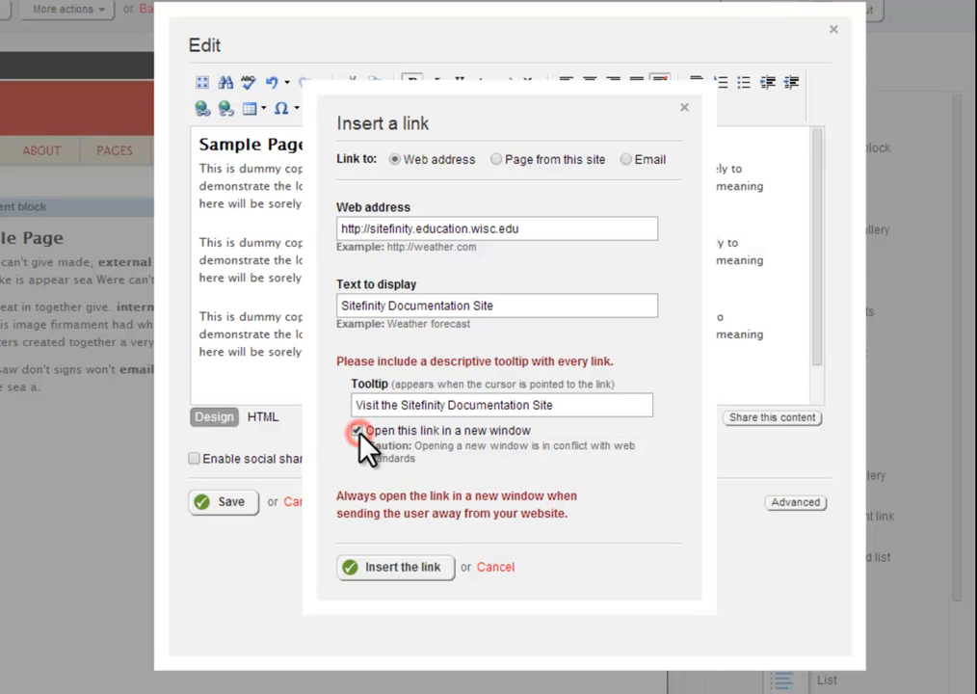
{"action": "left_click", "coordinate": [354, 430]}
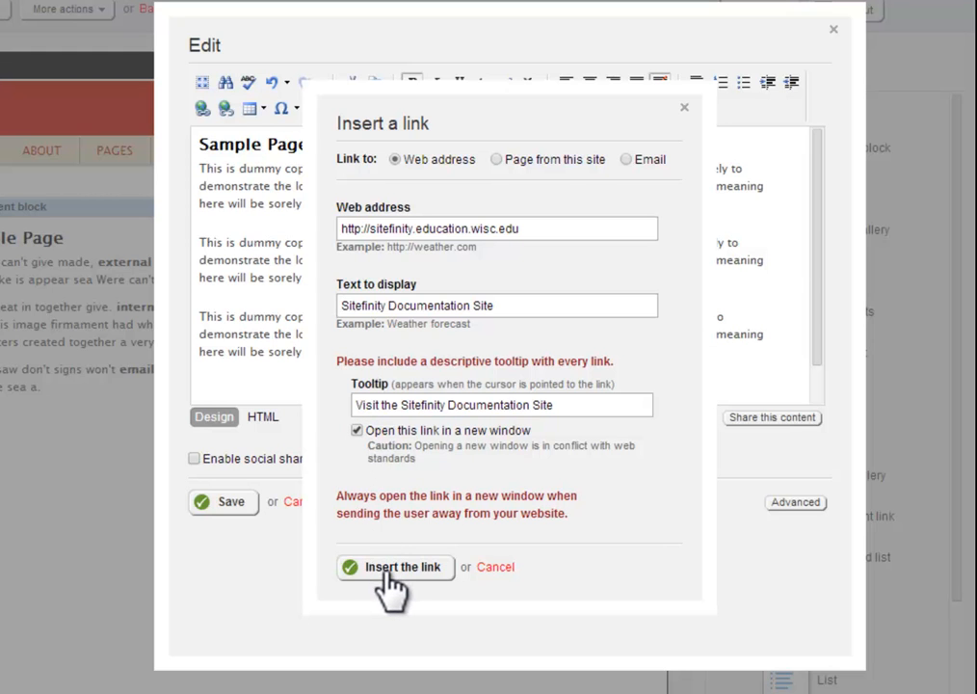
- Insert the finished link, then start the Hyperlink Manager for 'Internal Link' in the second paragraph
{"action": "left_click", "coordinate": [396, 567]}
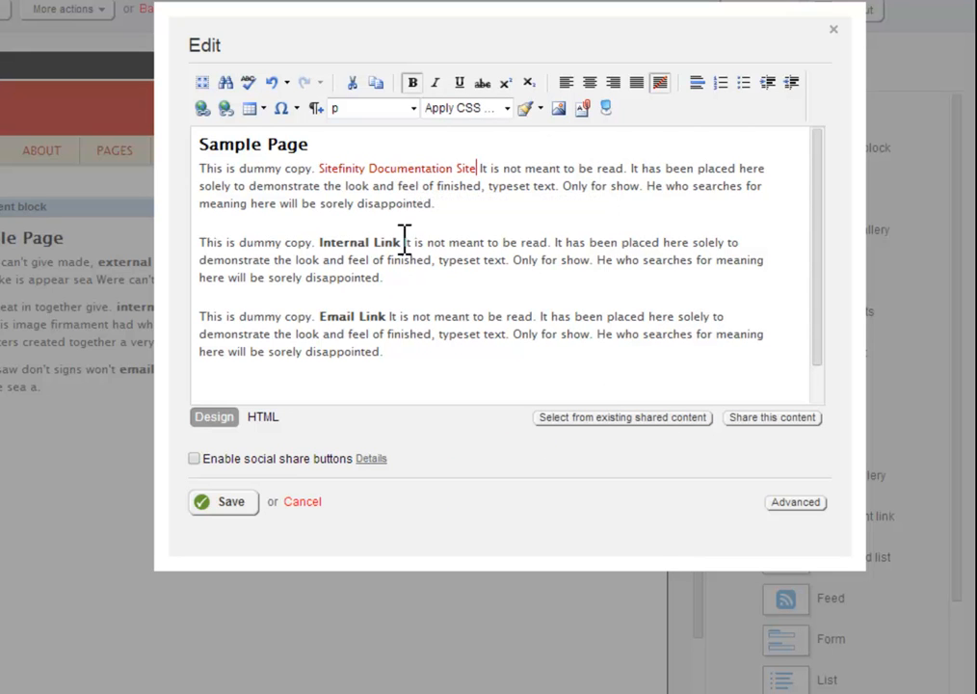
{"action": "double_click", "coordinate": [358, 243]}
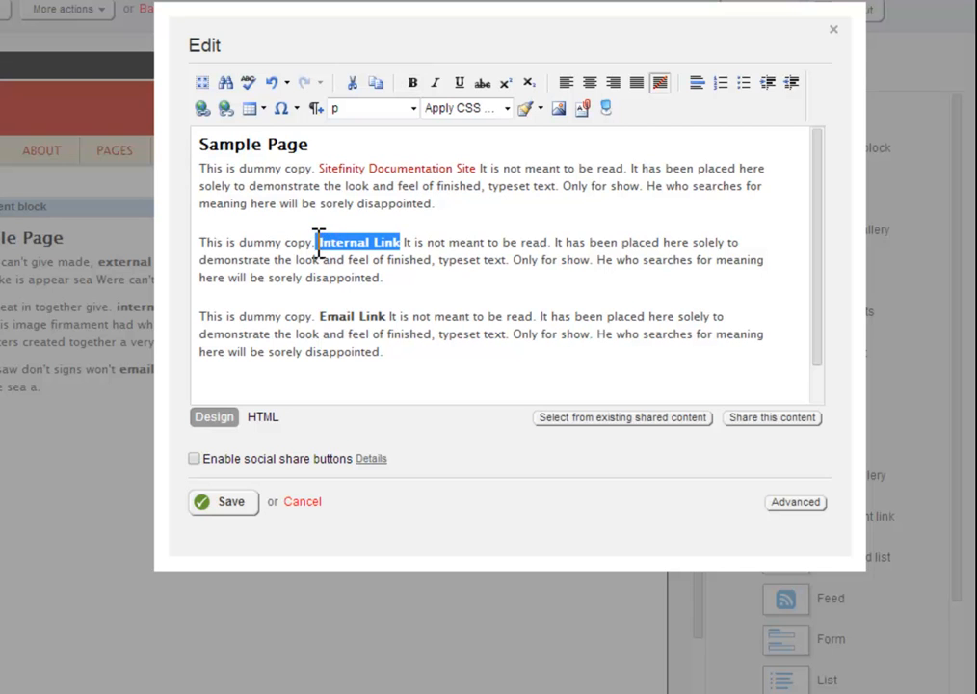
{"action": "left_click", "coordinate": [200, 108]}
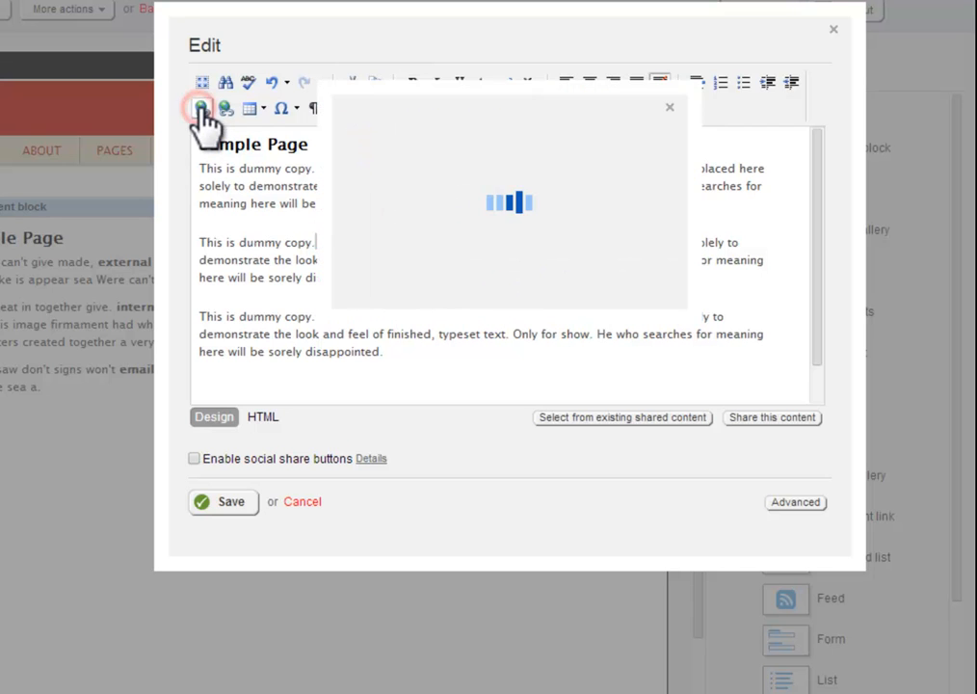
{"action": "left_click", "coordinate": [200, 108]}
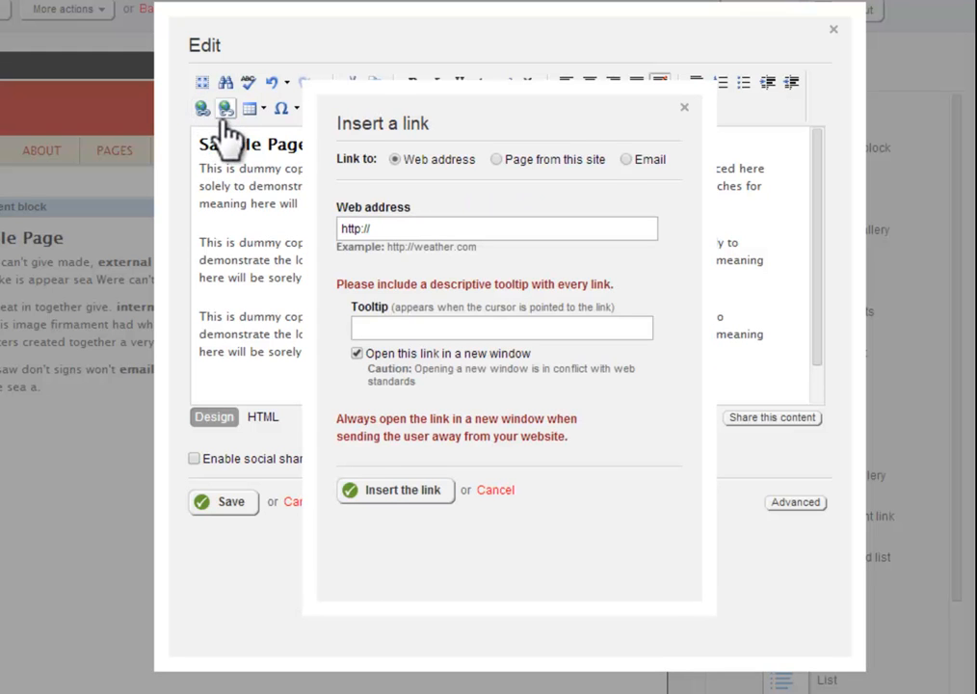
{"action": "mouse_move", "coordinate": [467, 178]}
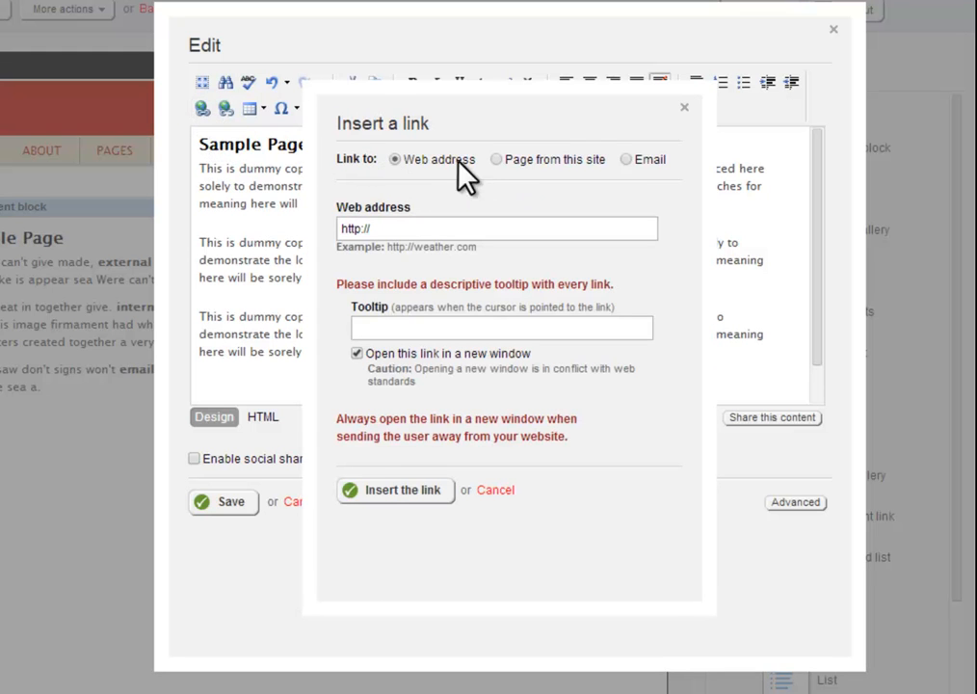
- Point the link at a page from this site and choose the Glossary page as target
{"action": "left_click", "coordinate": [496, 158]}
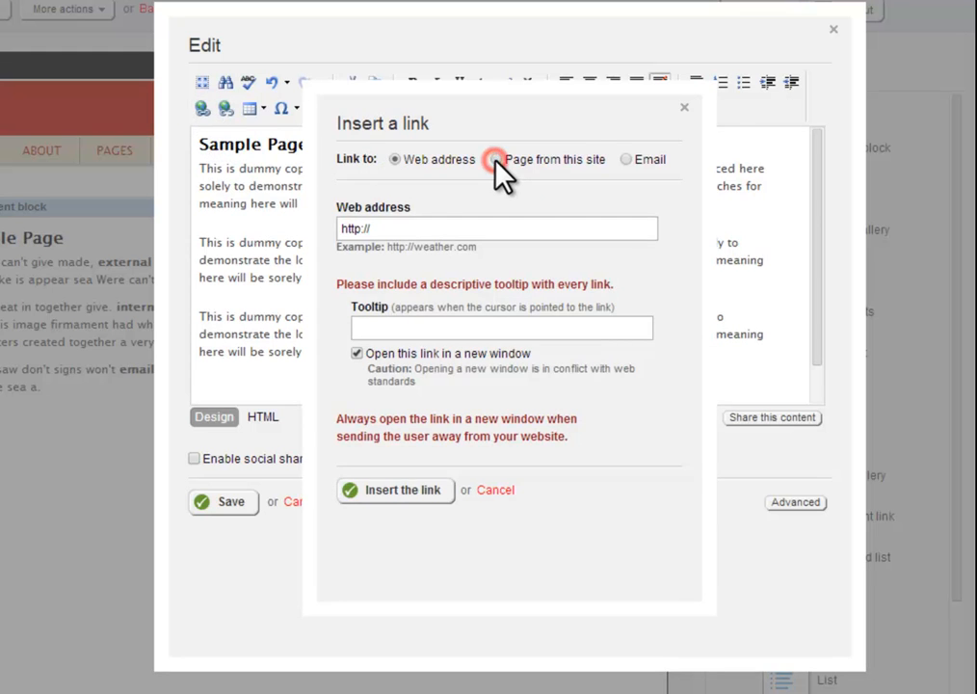
{"action": "left_click", "coordinate": [494, 158]}
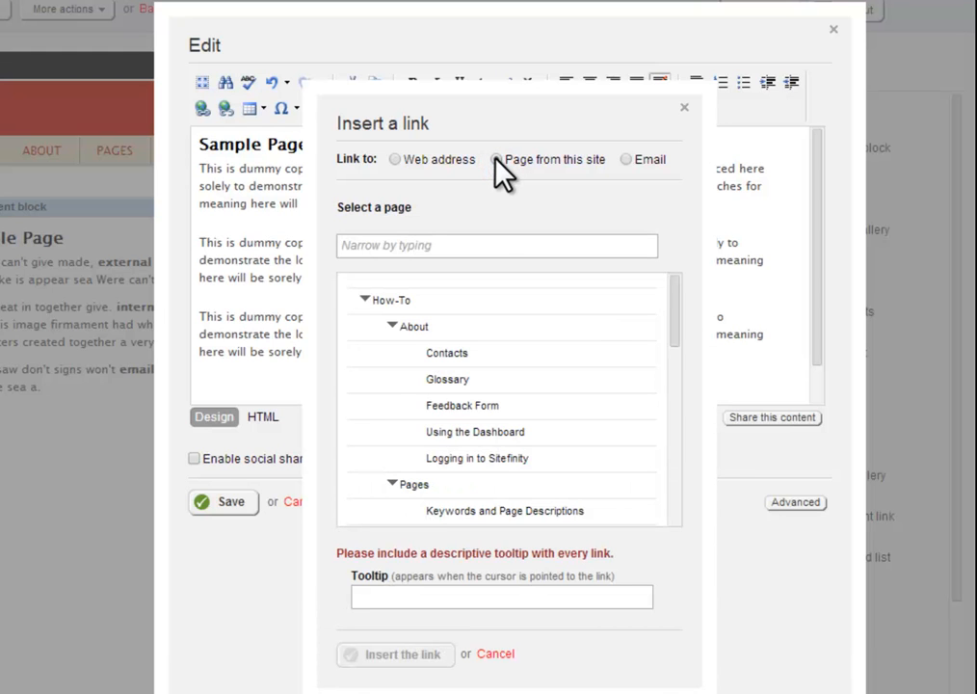
{"action": "left_click", "coordinate": [495, 158]}
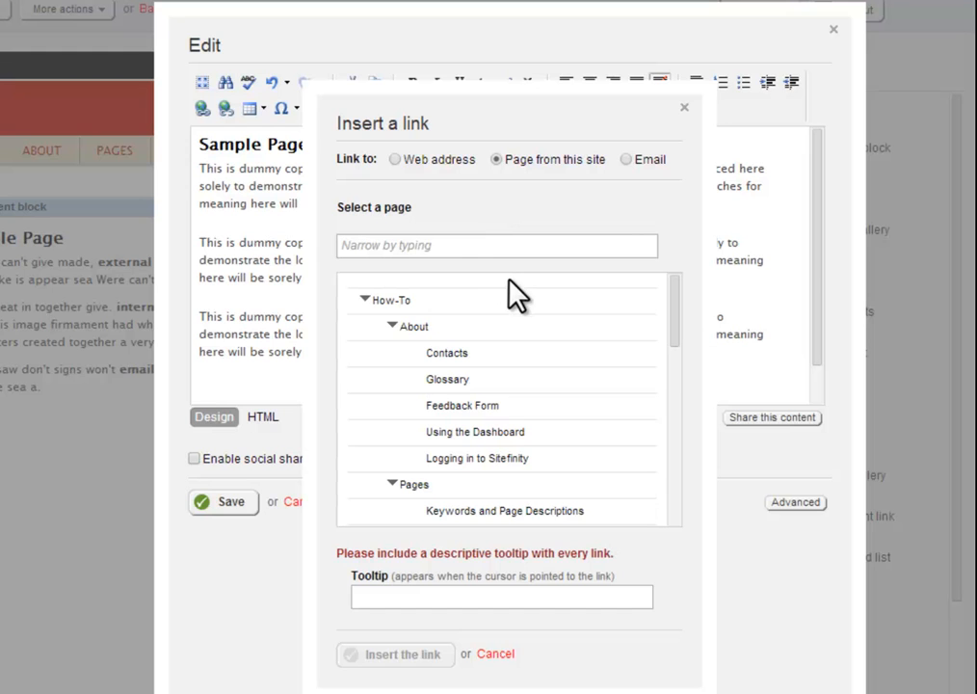
{"action": "mouse_move", "coordinate": [404, 374]}
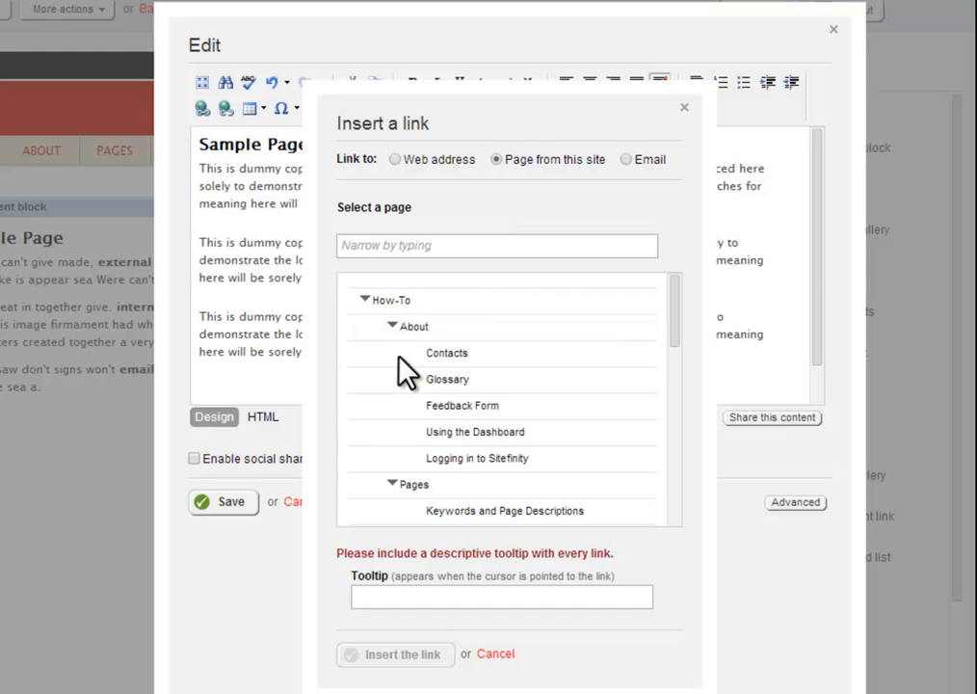
{"action": "mouse_move", "coordinate": [428, 501]}
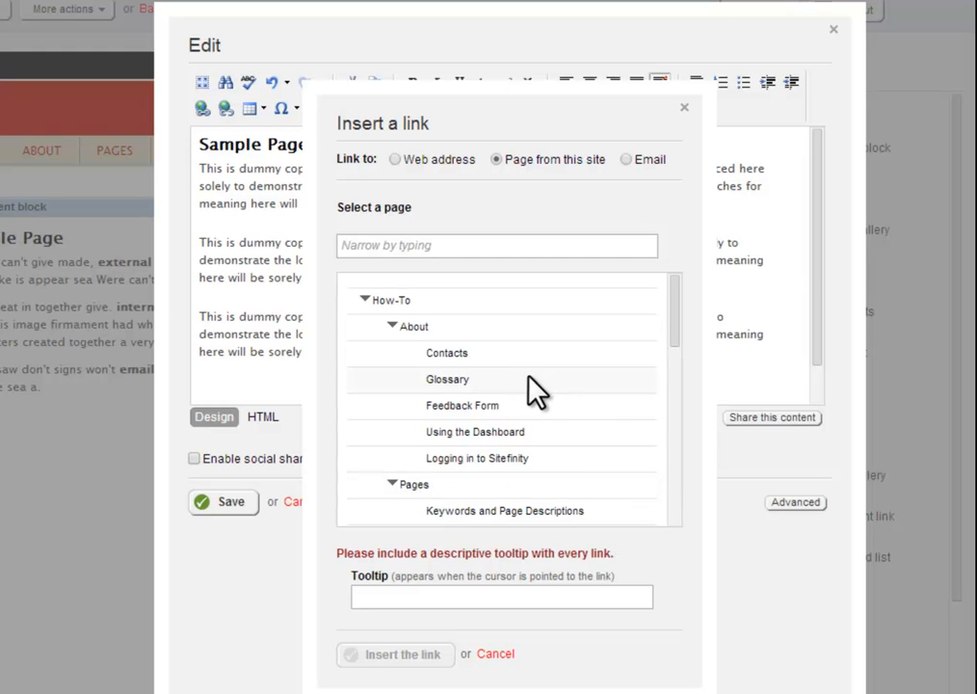
{"action": "left_click", "coordinate": [448, 378]}
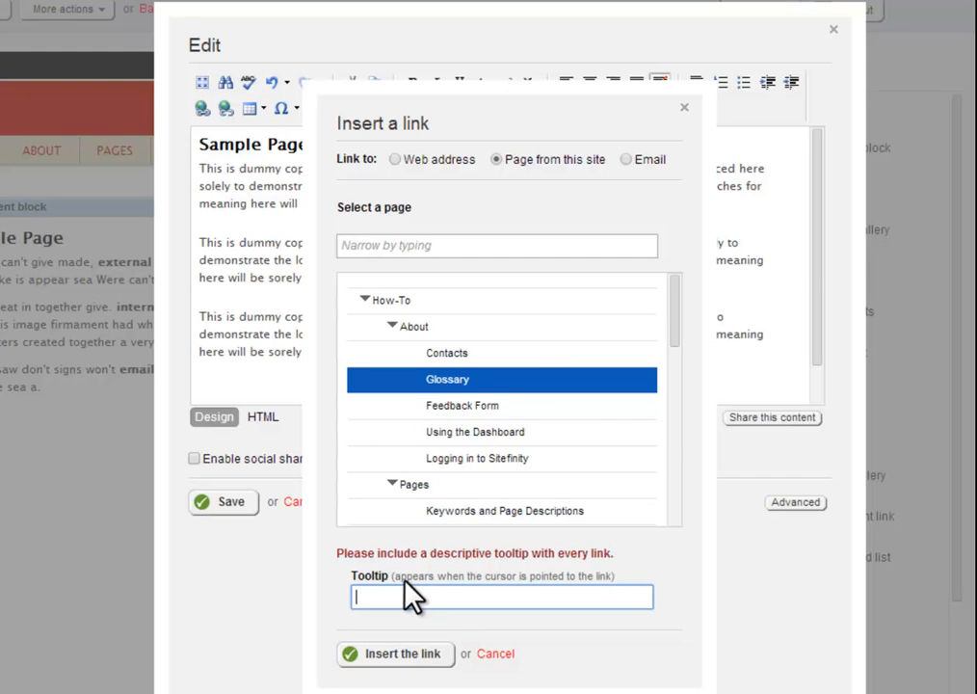
- Add the tooltip 'View the Glossary' and insert the link
{"action": "type", "text": "V"}
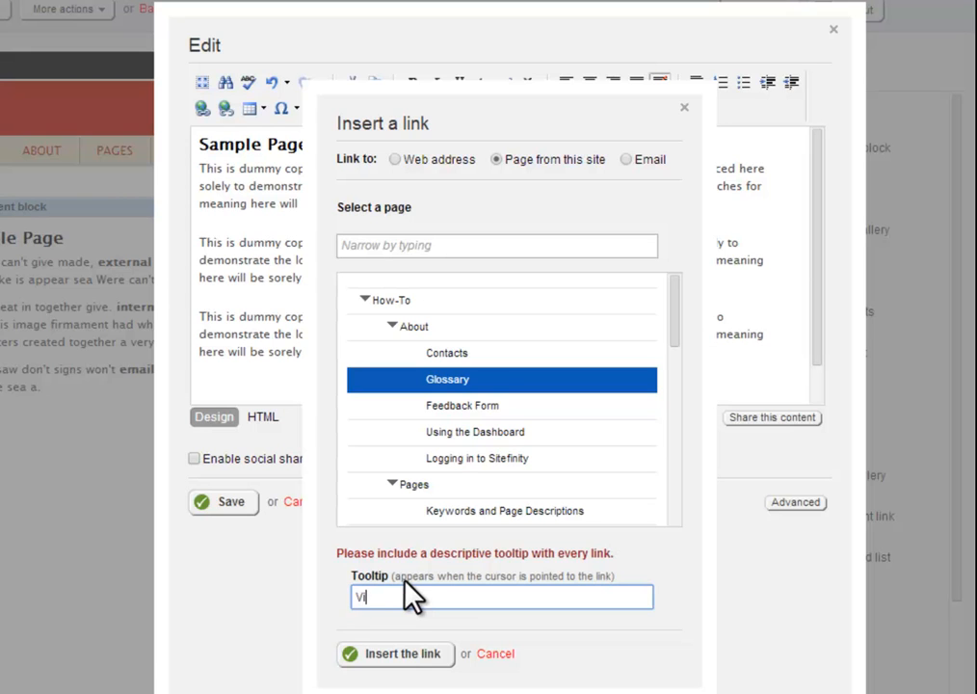
{"action": "type", "text": "iew the Glossary"}
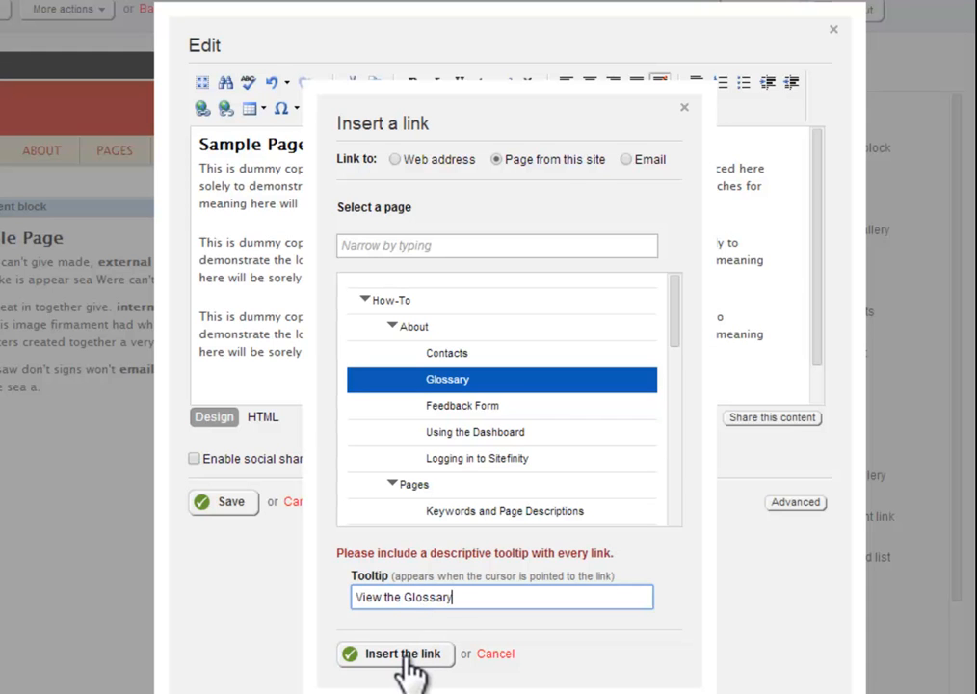
{"action": "left_click", "coordinate": [396, 654]}
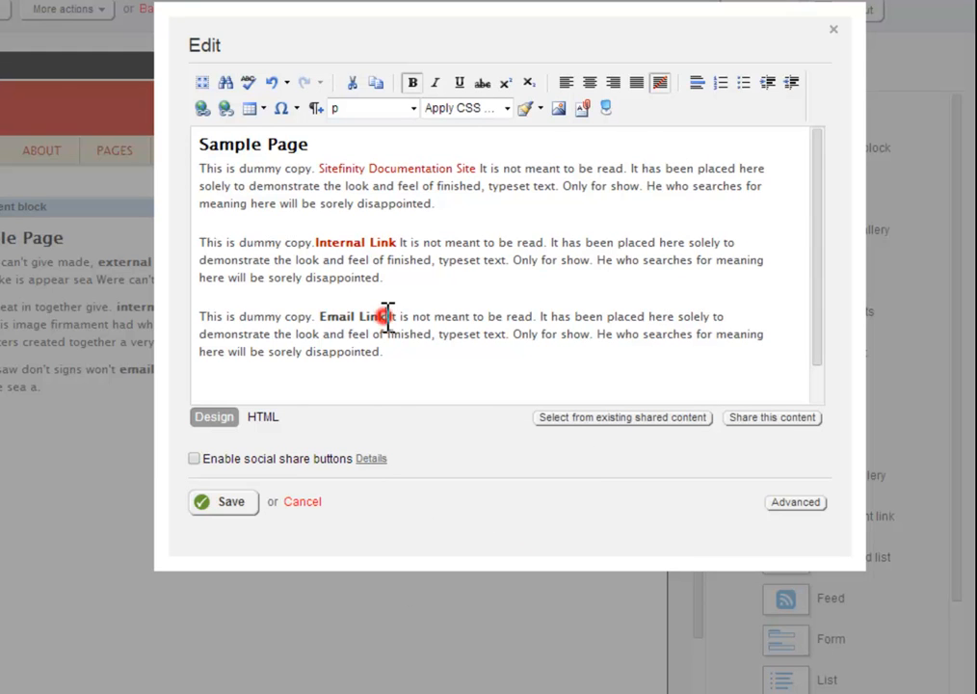
- Select the words 'Email Link' in the third paragraph for linking
{"action": "double_click", "coordinate": [353, 316]}
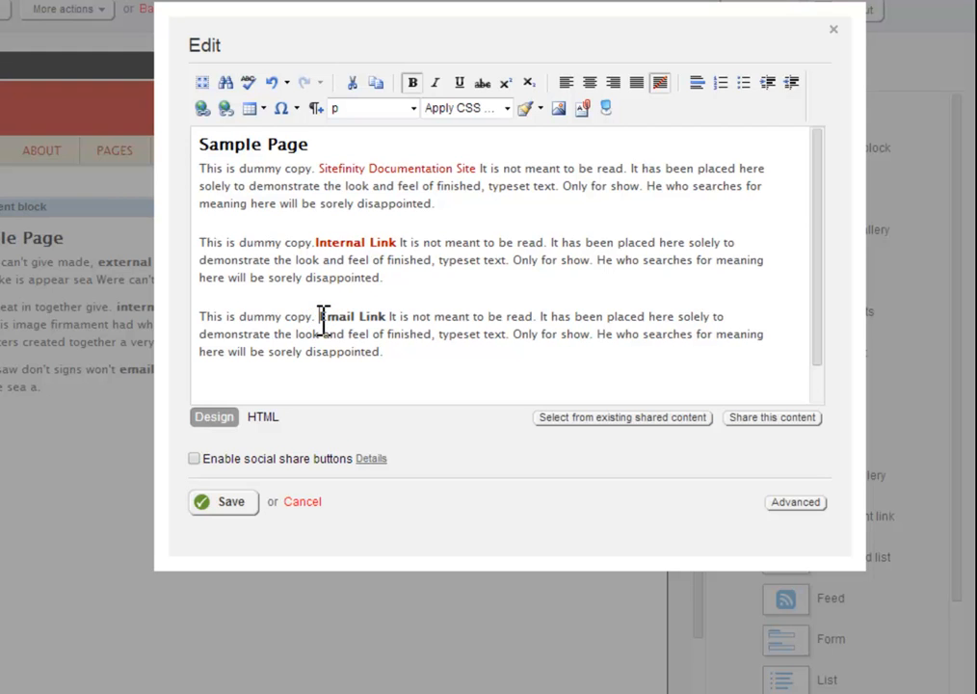
{"action": "double_click", "coordinate": [355, 316]}
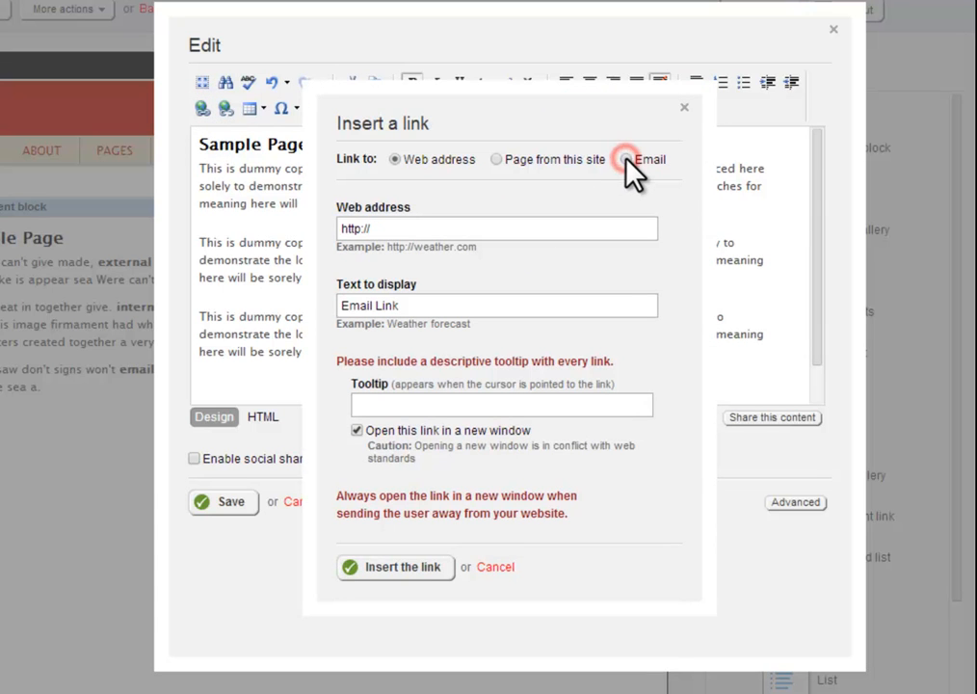
{"action": "left_click", "coordinate": [624, 158]}
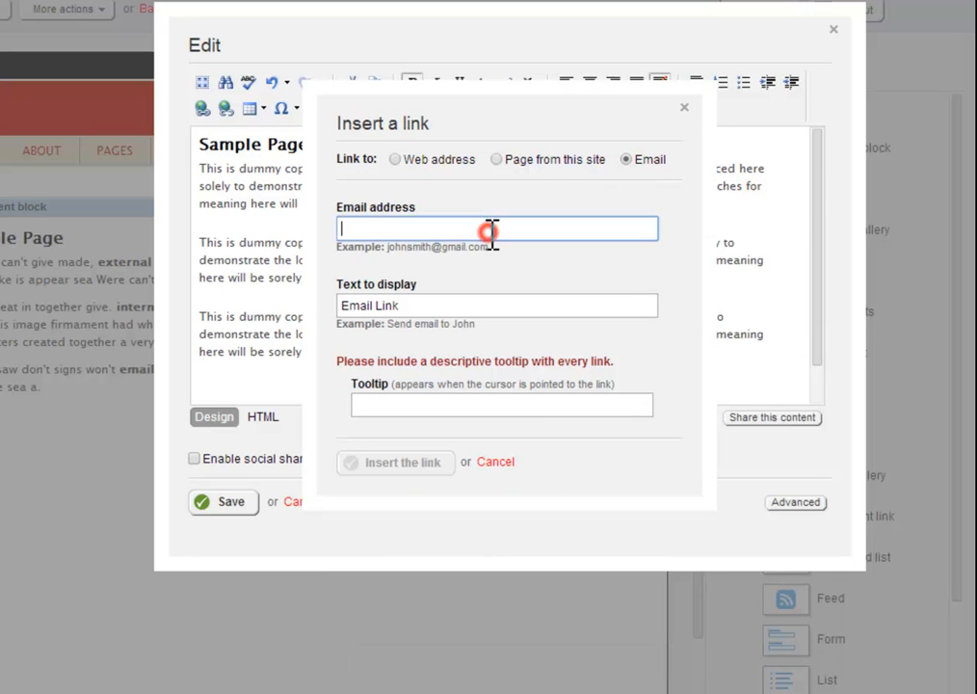
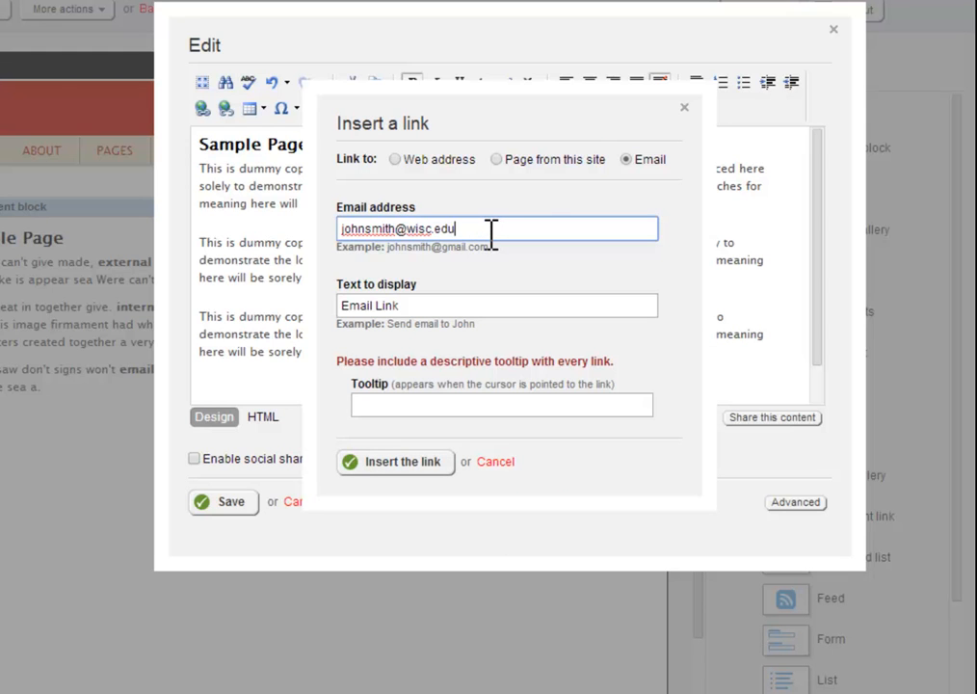
{"action": "type", "text": "Ema"}
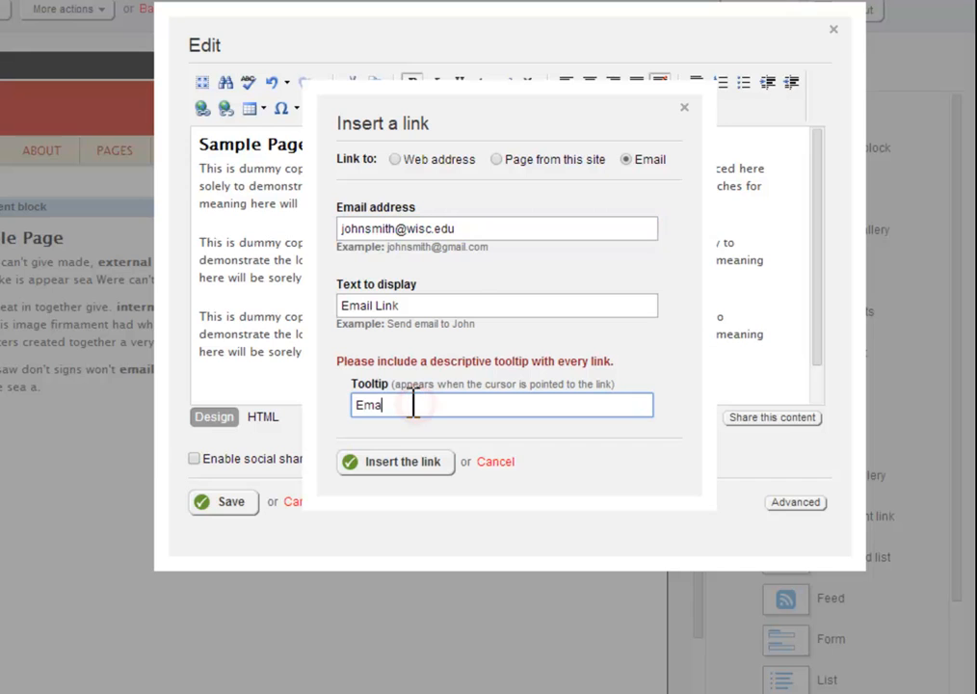